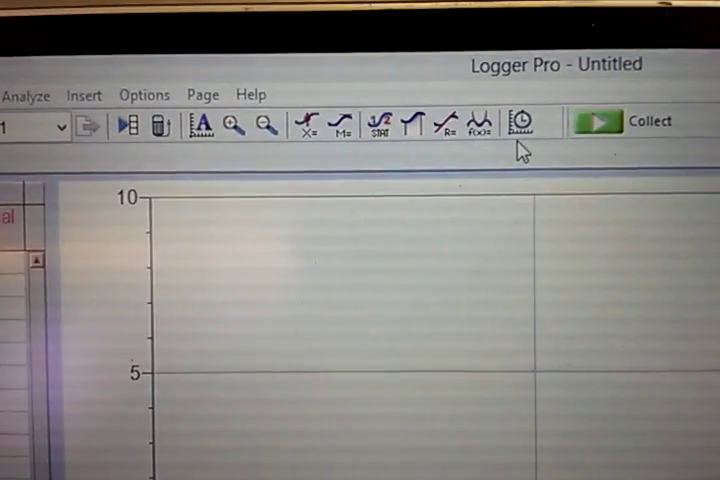
mouse_move(518, 140)
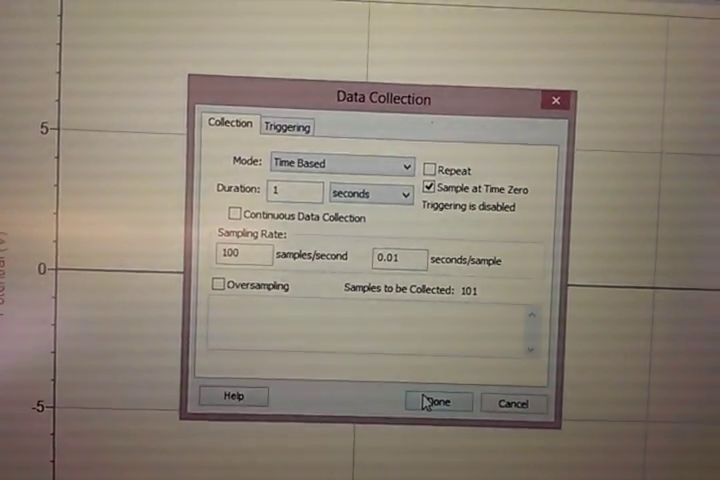
Close and reopen the data collection settings to re-enter the sampling rate.
left_click(438, 396)
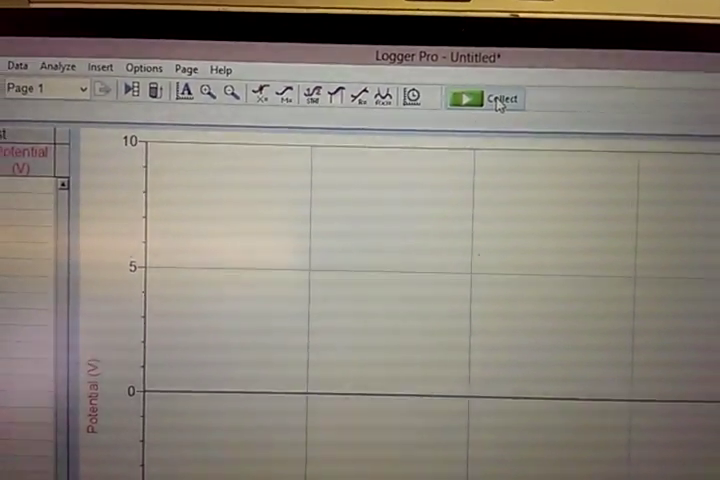
left_click(470, 98)
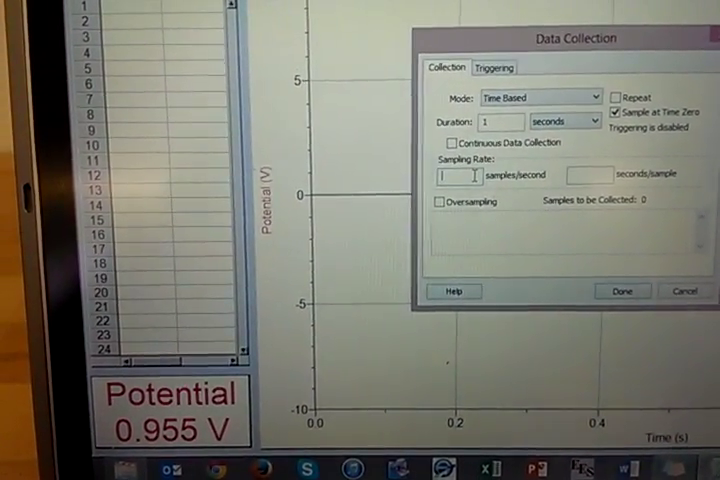
Set 500 samples/second and 0.5 s duration (251 samples) and apply.
type("500")
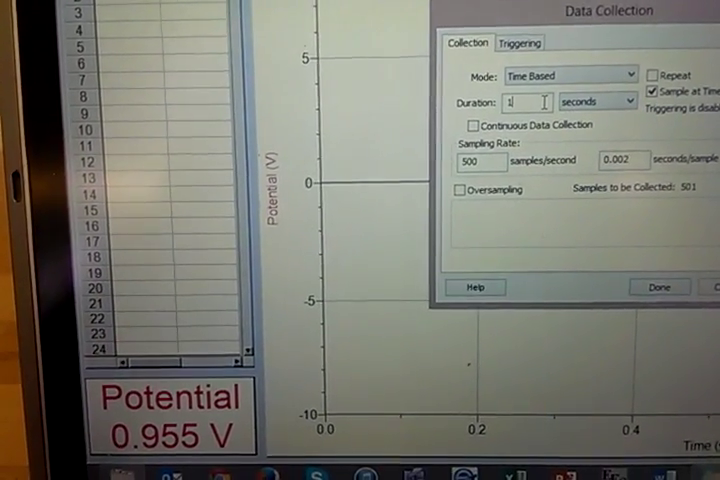
type("0.5")
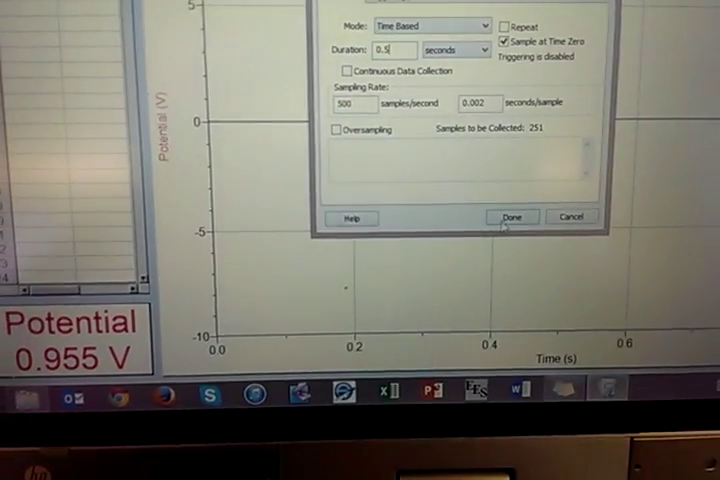
left_click(512, 217)
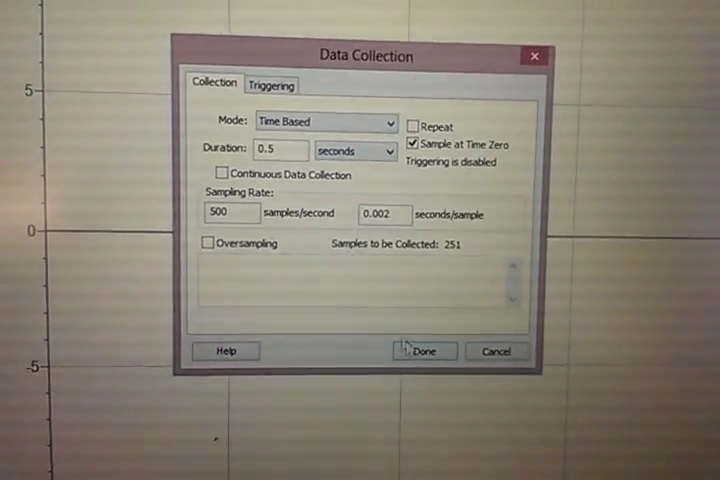
left_click(424, 351)
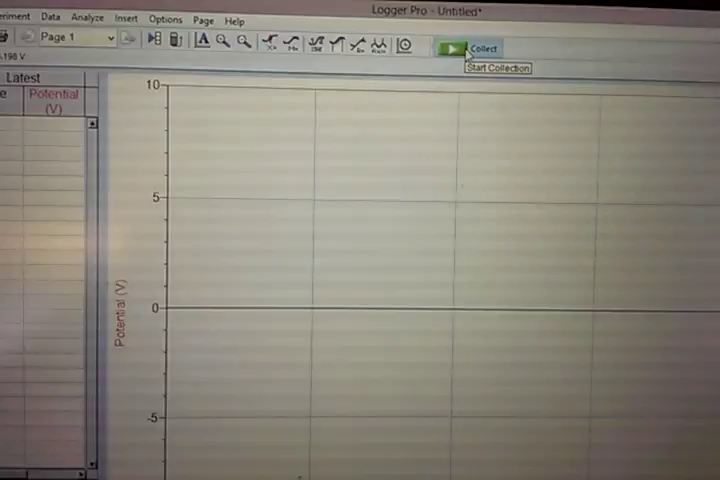
Collect a voltage run, filling the table with readings every 0.002 s.
left_click(452, 49)
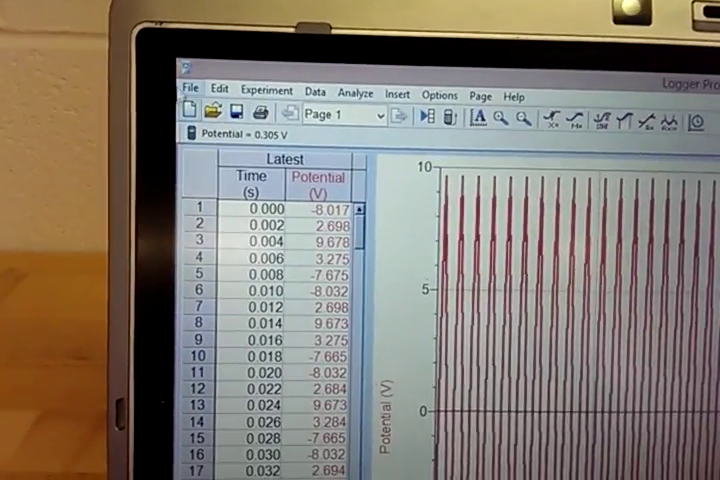
Export the collected run as a text file named test_1 on the desktop.
left_click(190, 92)
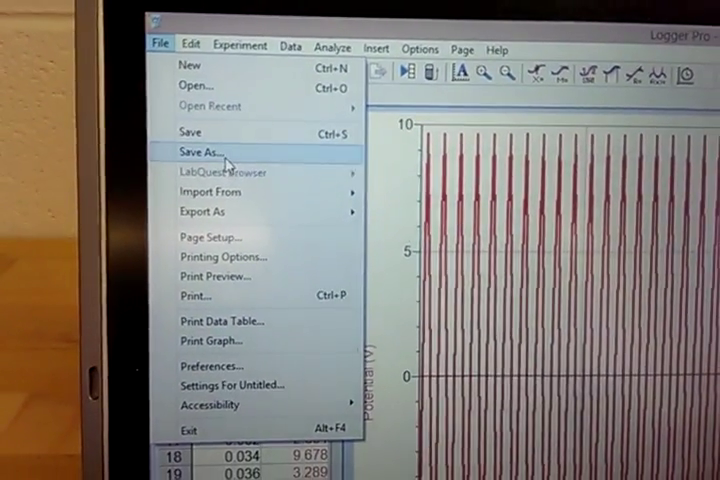
left_click(202, 192)
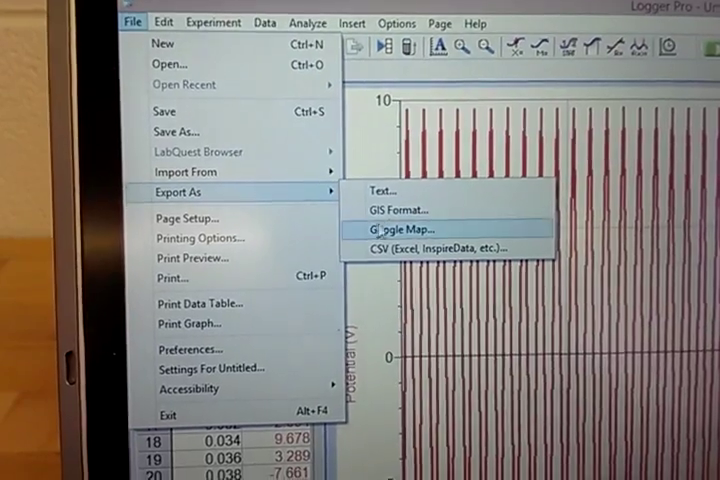
left_click(382, 191)
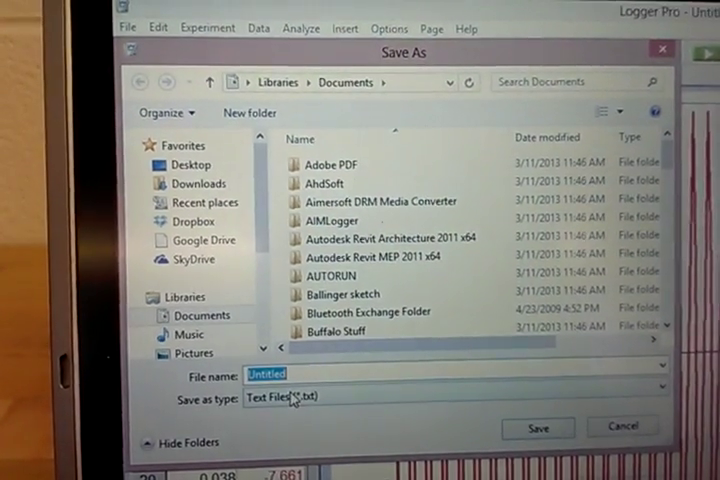
left_click(190, 163)
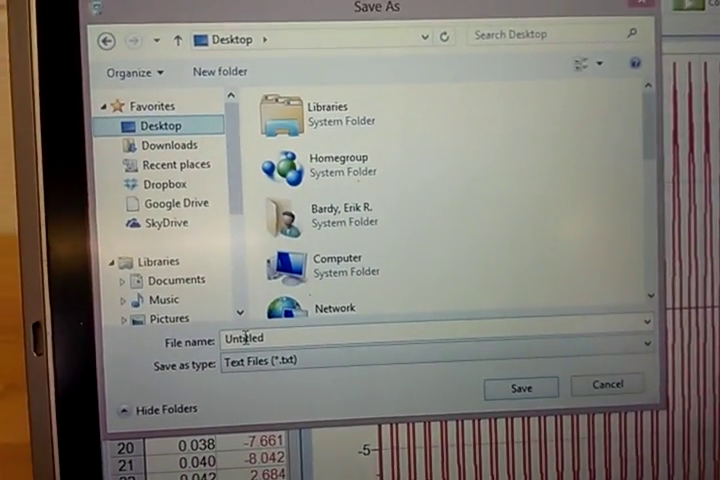
type("tes")
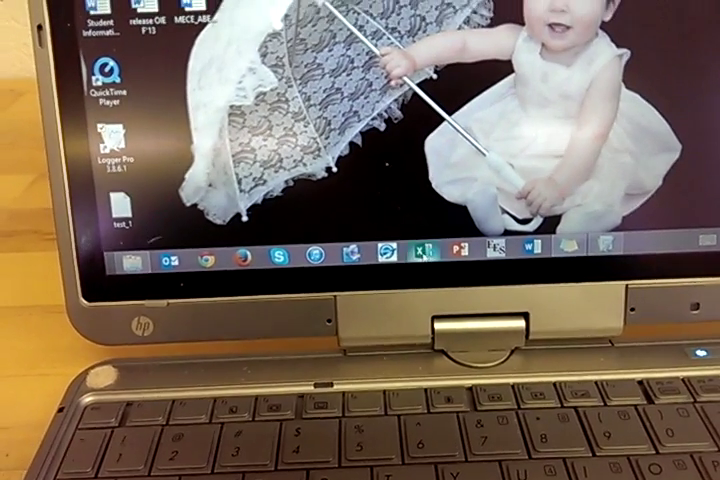
Launch Excel, create a blank workbook, and show the file backstage.
left_click(427, 253)
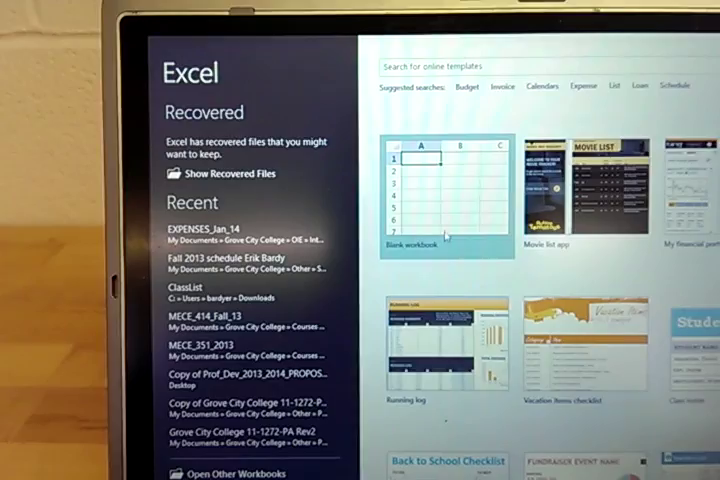
left_click(428, 195)
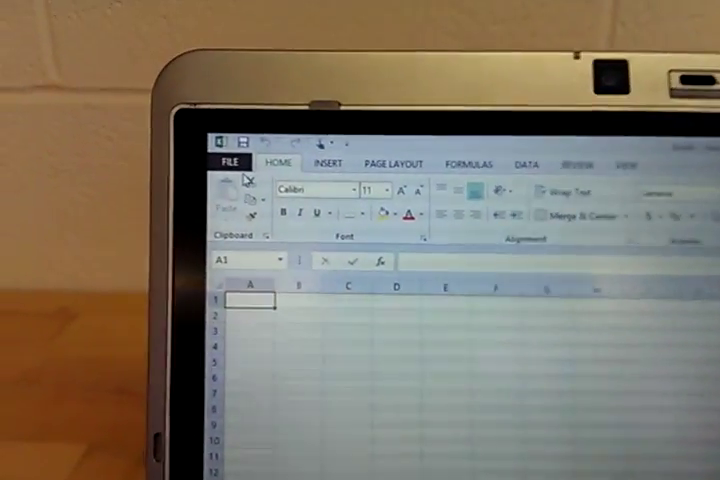
left_click(229, 162)
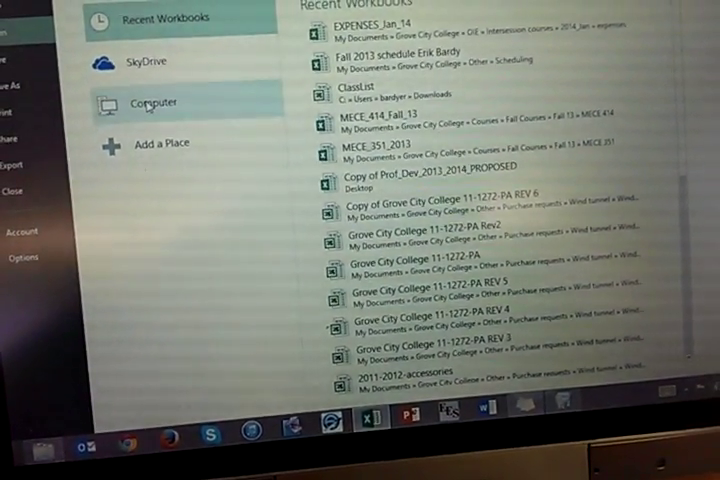
Browse Computer > Desktop to open test_1.txt in the Text Import Wizard.
left_click(152, 103)
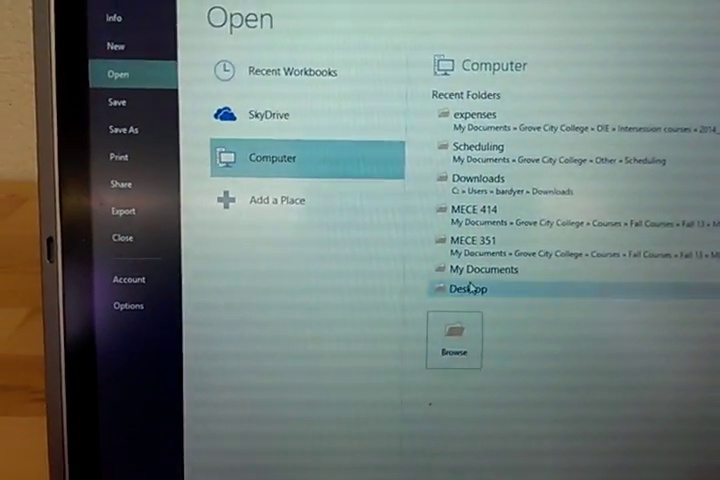
double_click(466, 289)
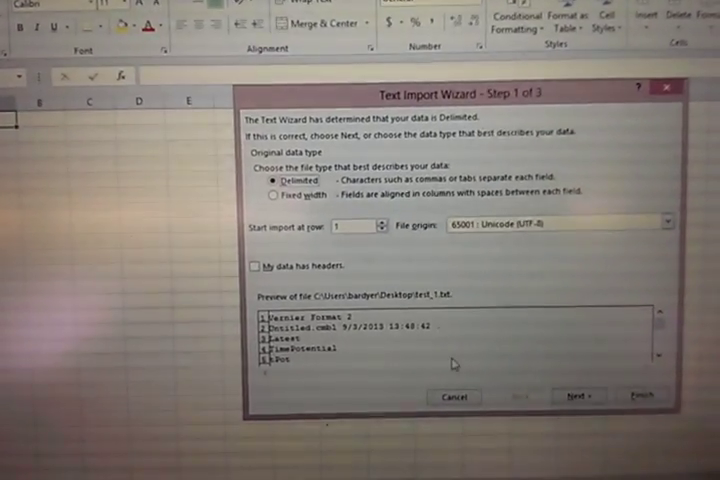
Finish the Text Import Wizard with default settings to load the test_1 data.
left_click(578, 395)
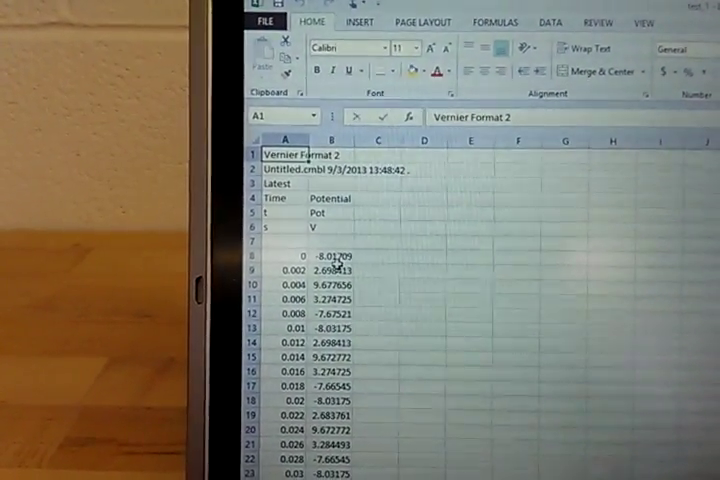
scroll("down", 3)
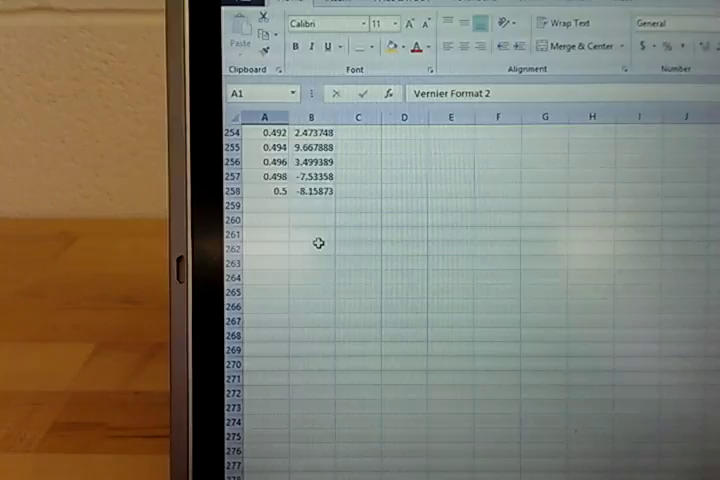
scroll("up", 3)
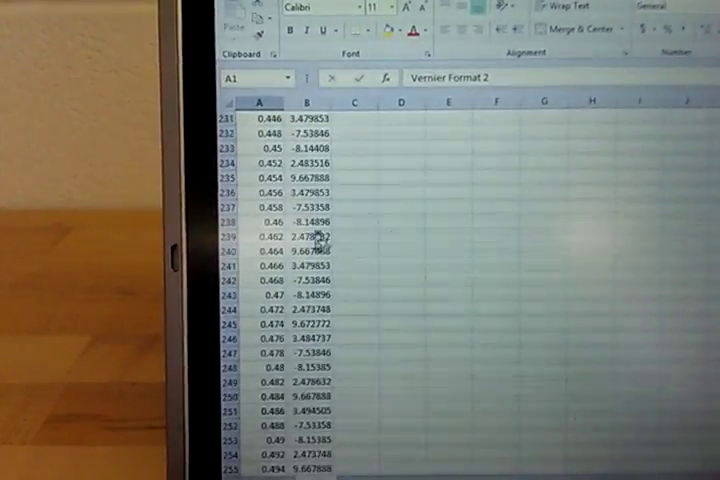
scroll("down", 3)
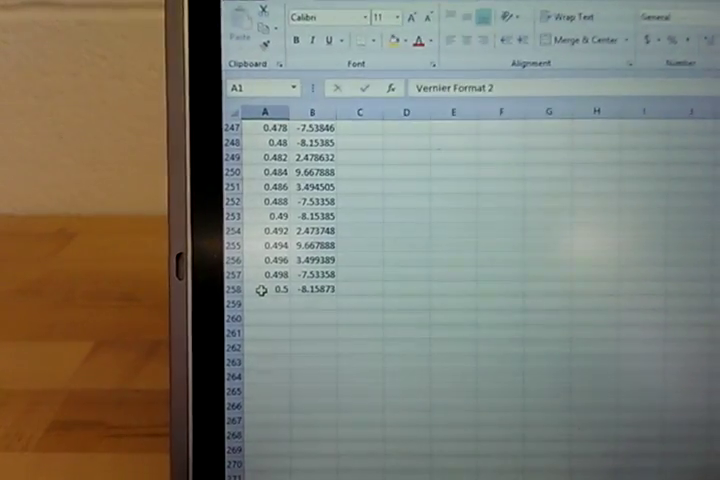